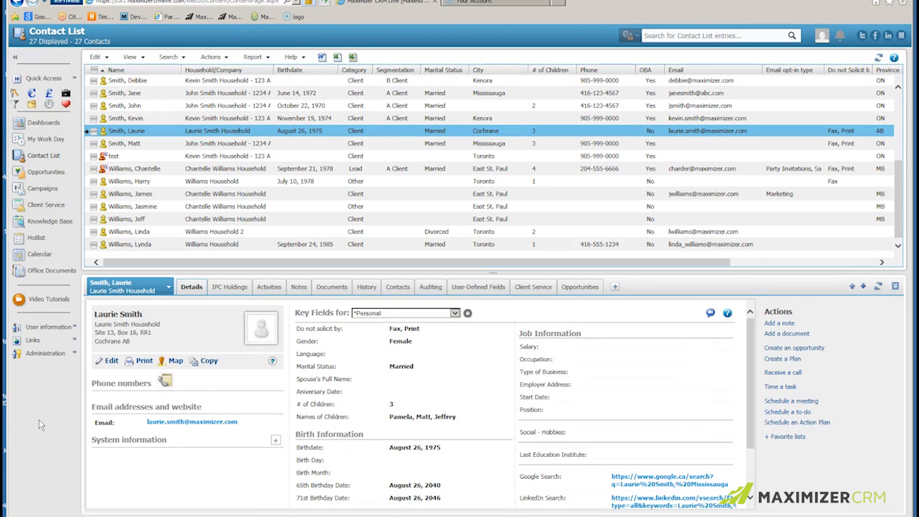
Step: Launch the Administrator module from the Administration sidebar entry
click(46, 354)
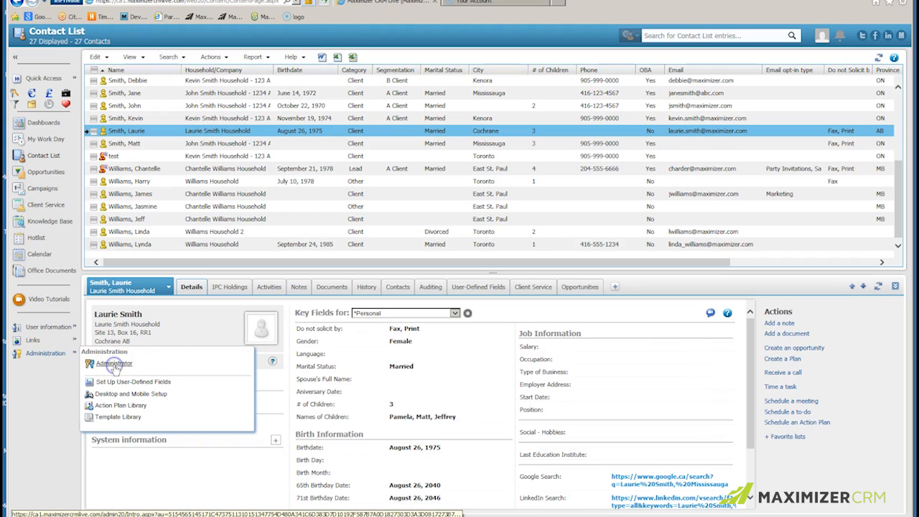
click(115, 362)
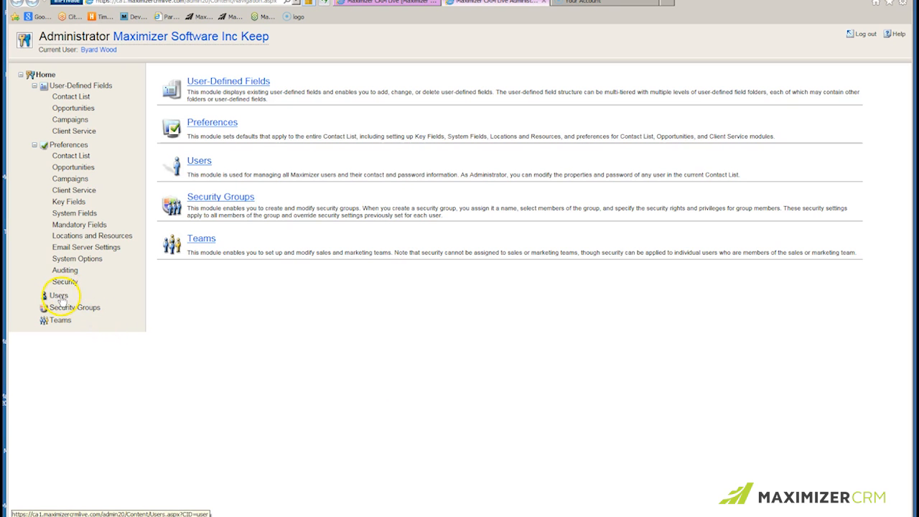
Step: Review a user's general details and Access Rights under Users, then return to the Contact List
click(58, 296)
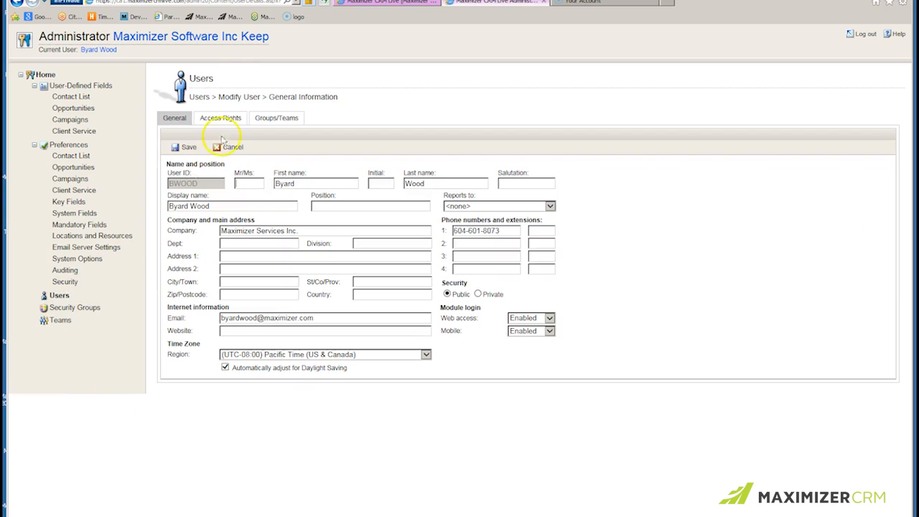
click(220, 118)
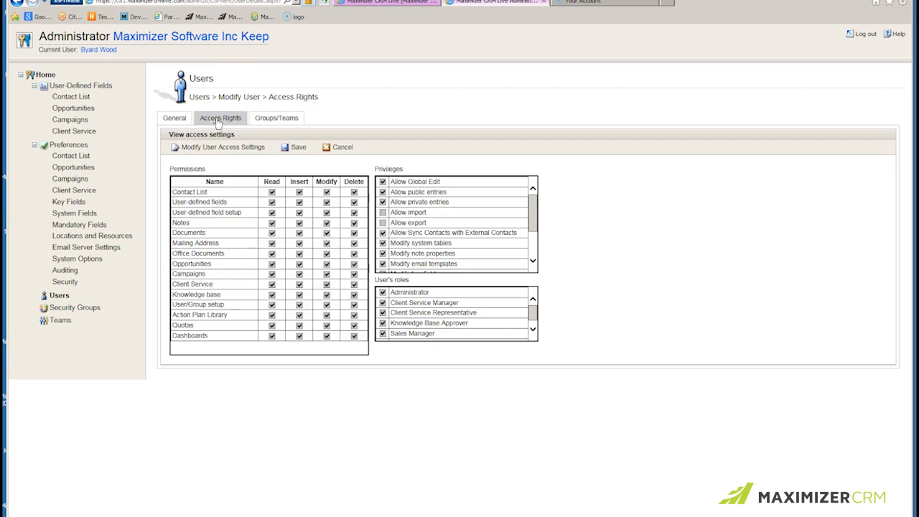
click(221, 146)
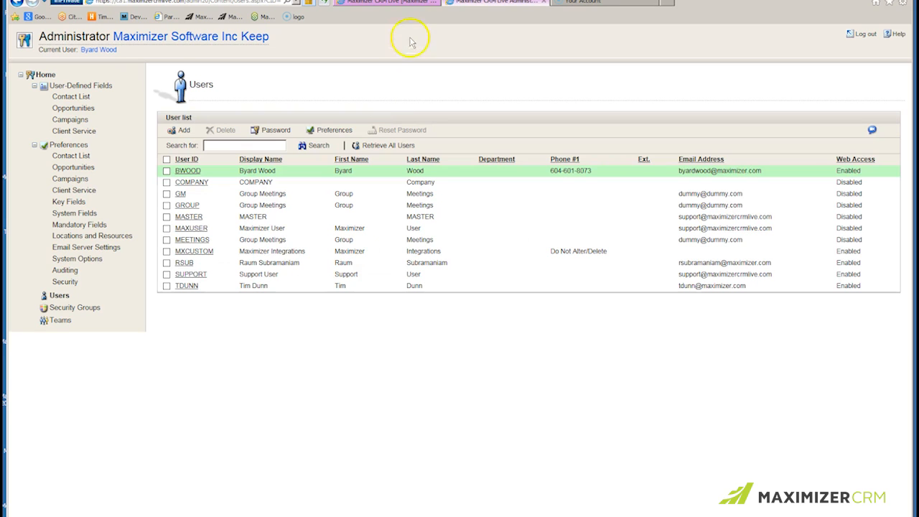
click(391, 3)
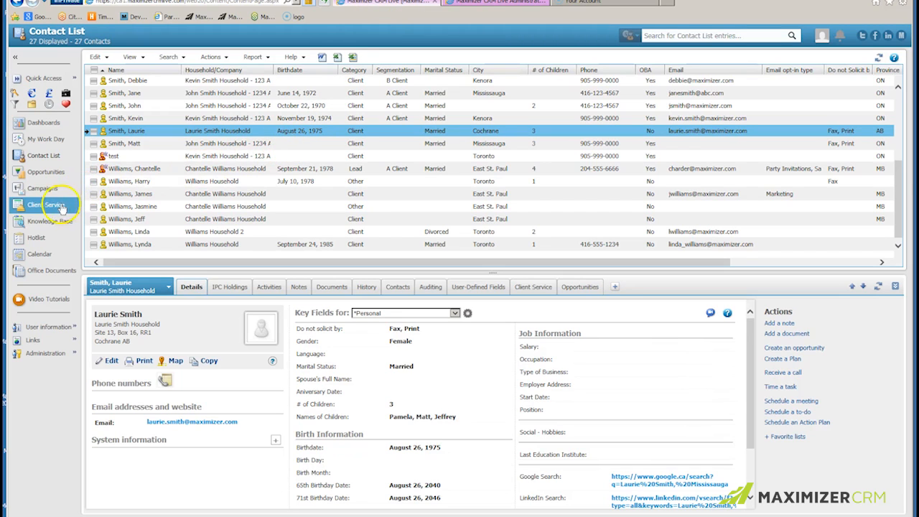
mouse_move(41, 190)
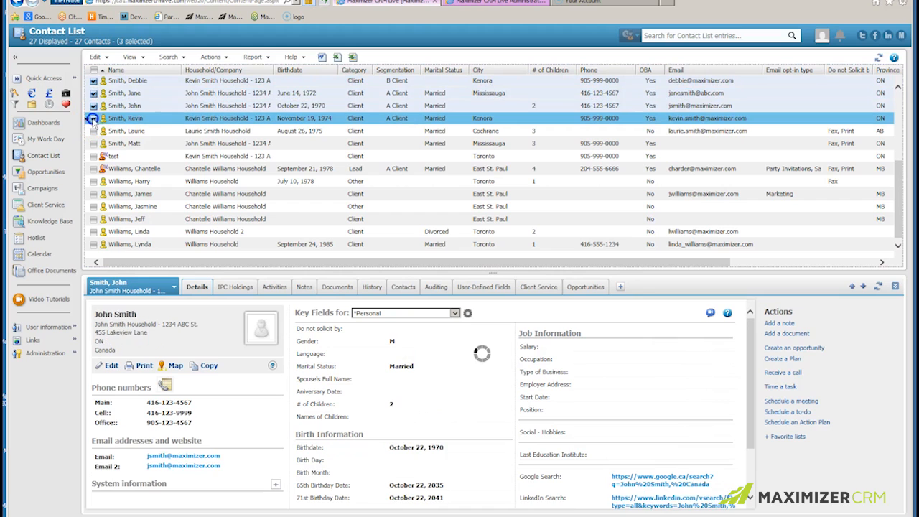
Step: Select the Smith contacts (Debbie, Jane, John, Kevin, Laurie) and start the export via Column Setup
click(126, 131)
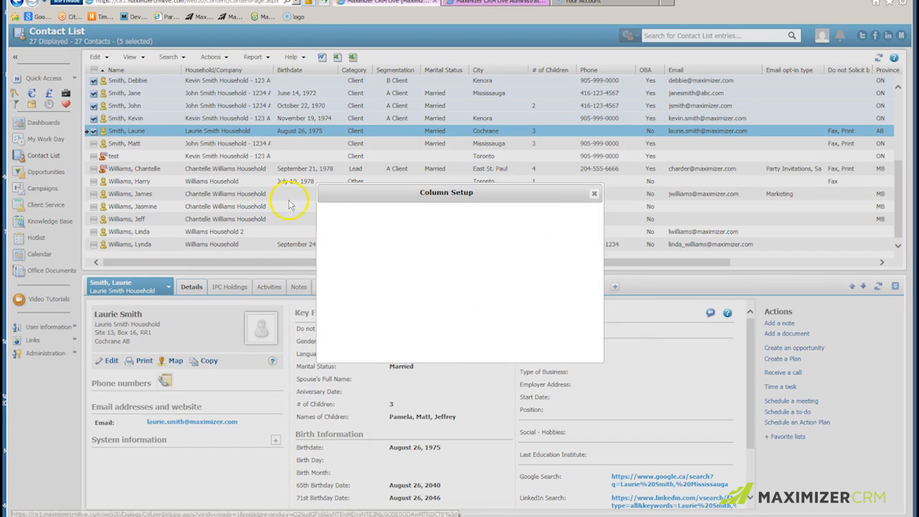
Step: Confirm Column Setup, open the exported contacts spreadsheet in Excel and enable editing
click(595, 192)
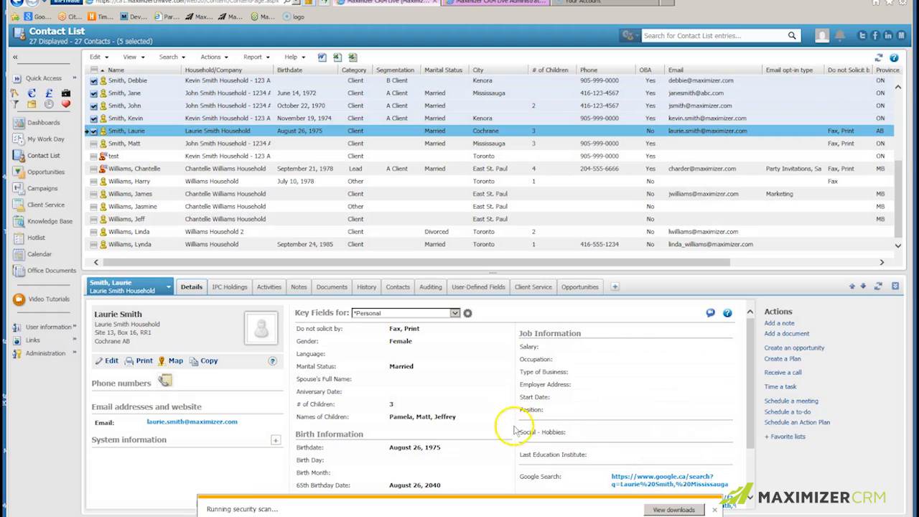
click(336, 57)
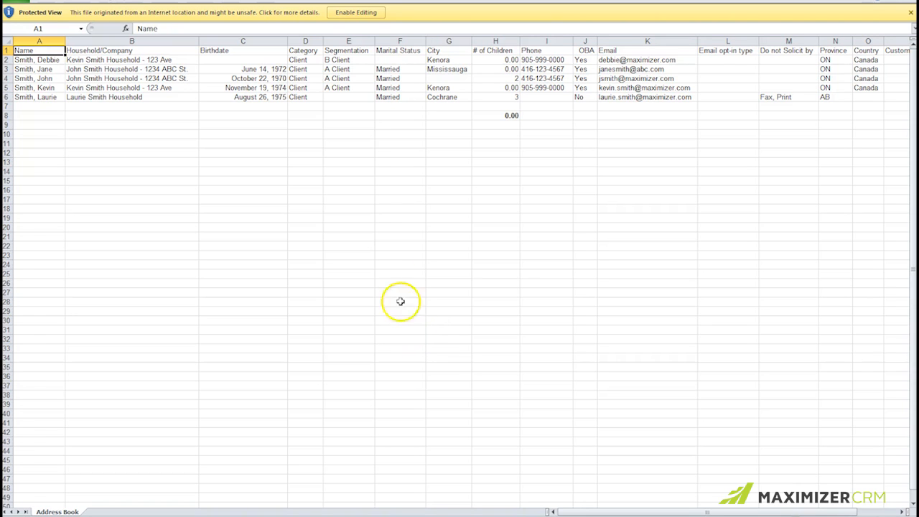
click(356, 11)
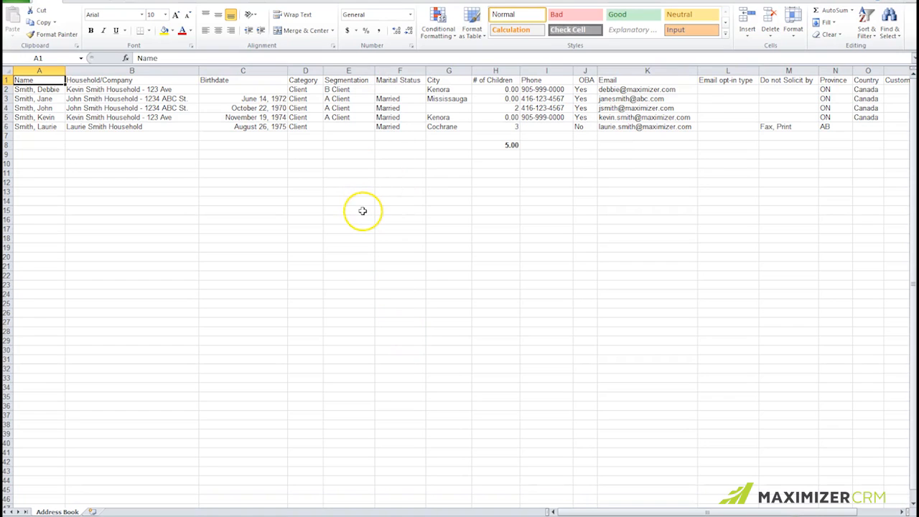